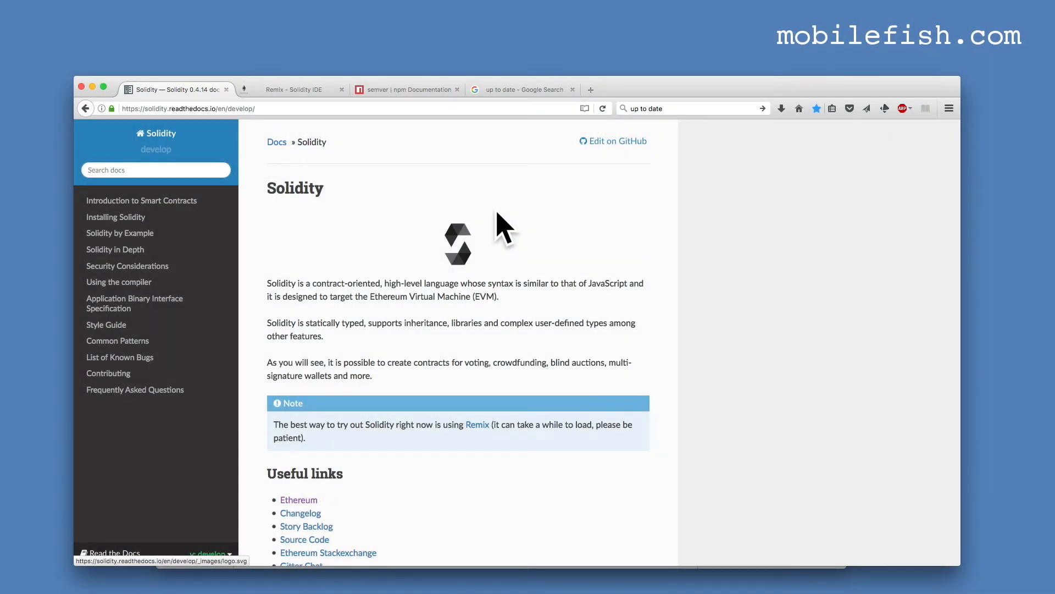
{"action": "mouse_move", "coordinate": [218, 142]}
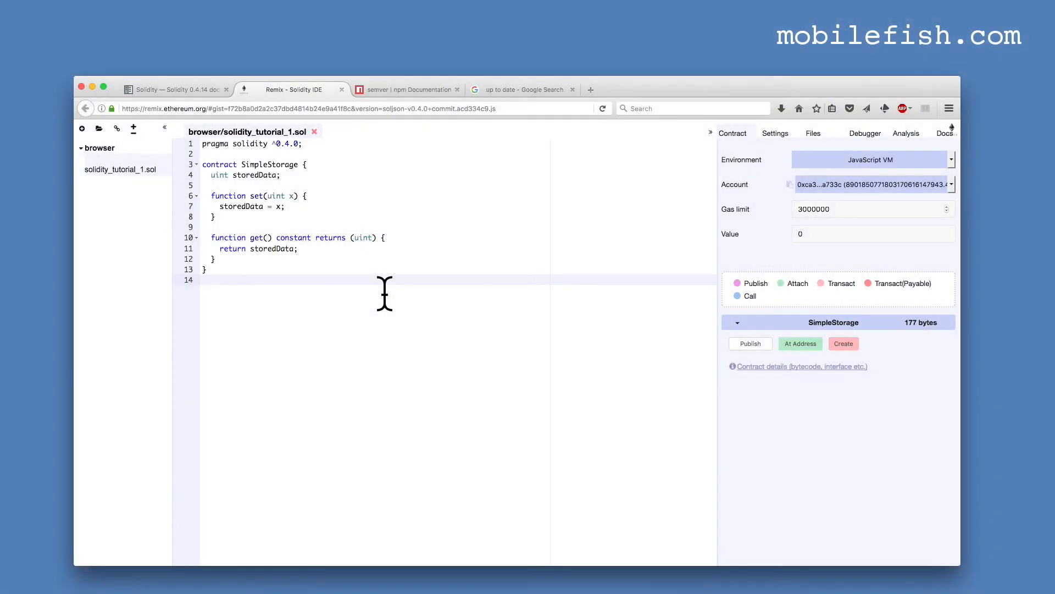
{"action": "mouse_move", "coordinate": [320, 191]}
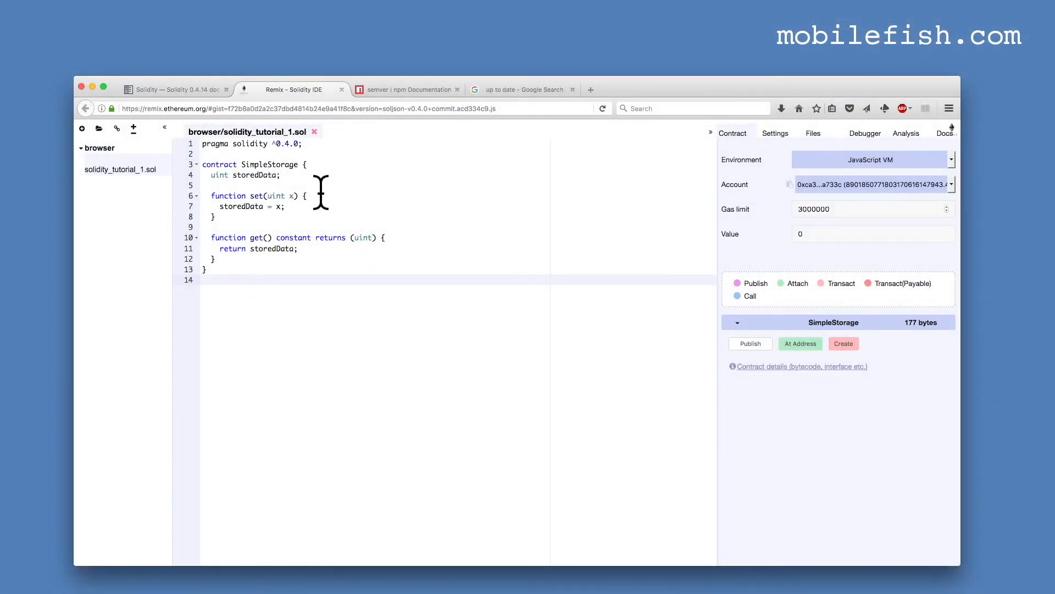
Show the Settings panel with the current Solidity compiler version 0.4.0
{"action": "left_click", "coordinate": [775, 133]}
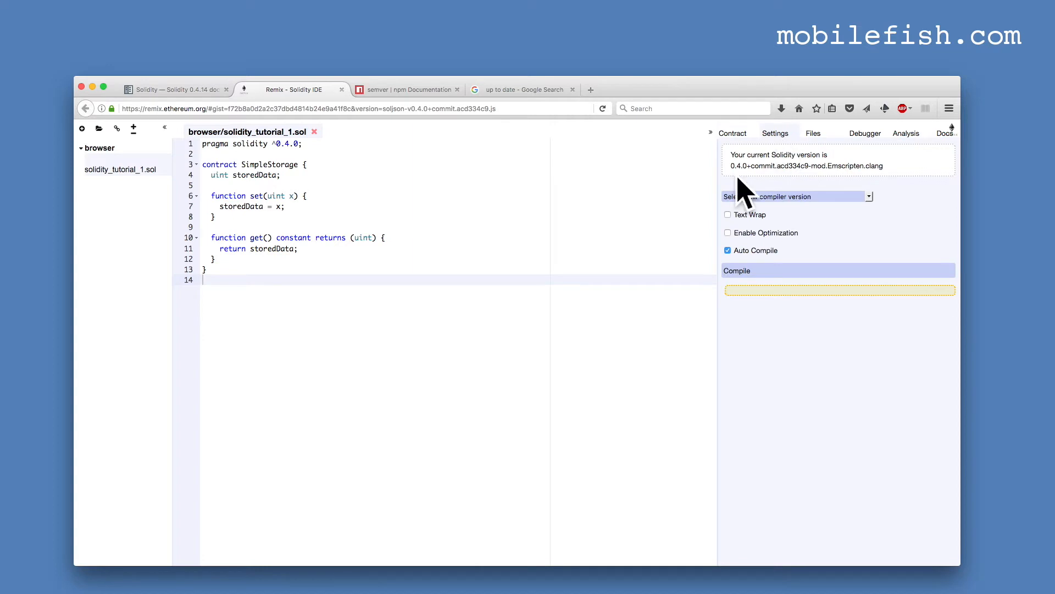
{"action": "mouse_move", "coordinate": [759, 203]}
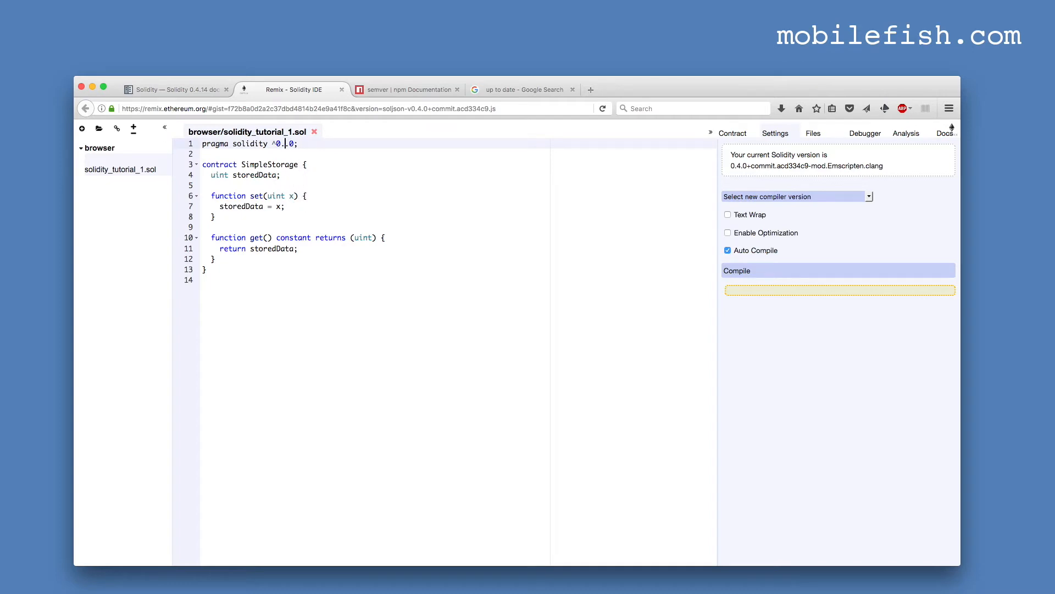
Set the pragma to ^0.3.0 and choose compiler 0.3.4+commit.7dab890
{"action": "type", "text": "3"}
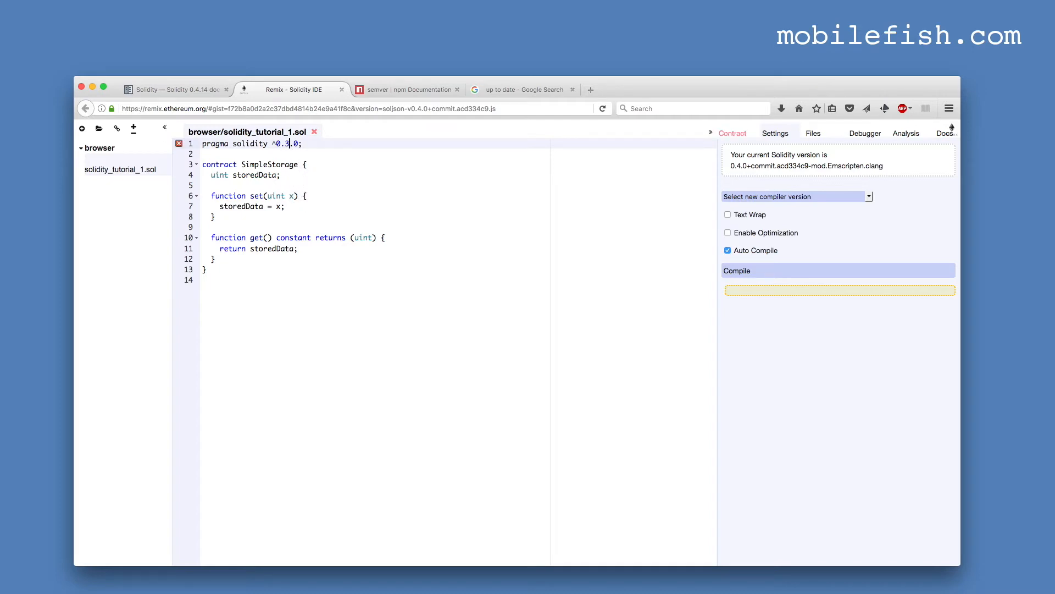
{"action": "mouse_move", "coordinate": [794, 196]}
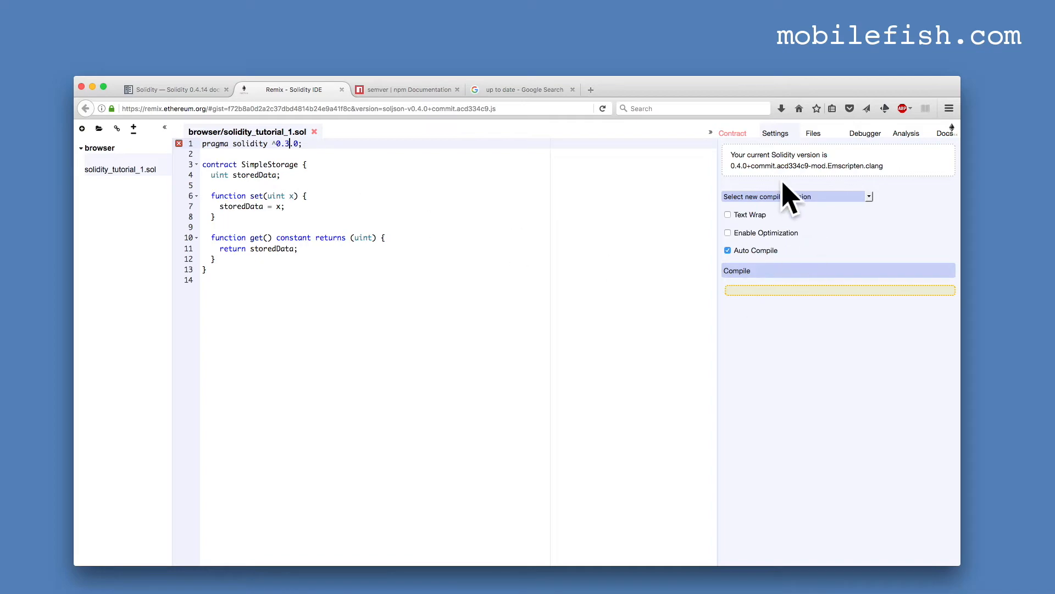
{"action": "mouse_move", "coordinate": [828, 222]}
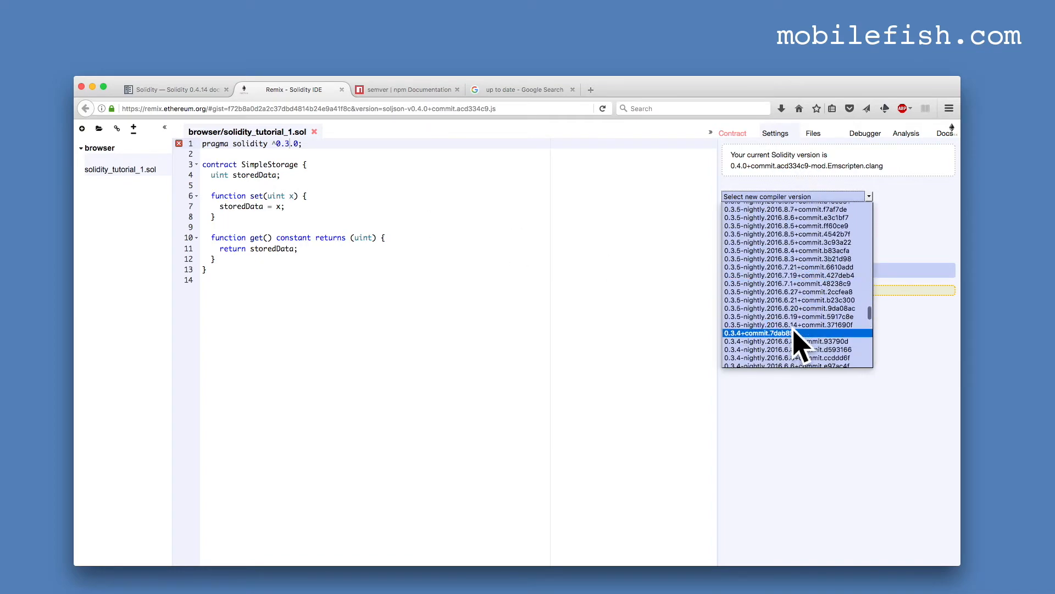
{"action": "mouse_move", "coordinate": [760, 356]}
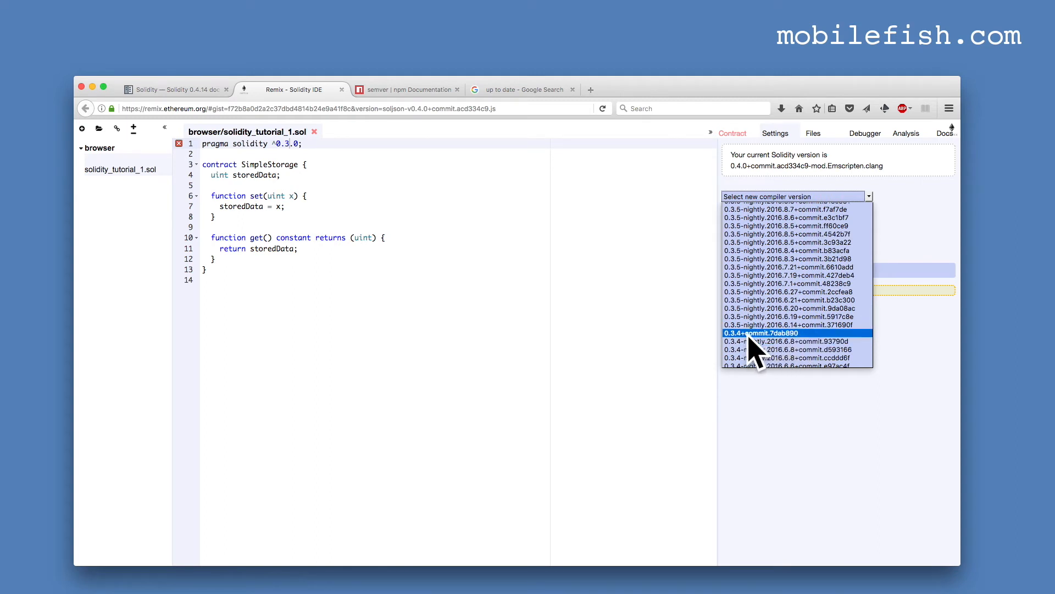
{"action": "left_click", "coordinate": [761, 332]}
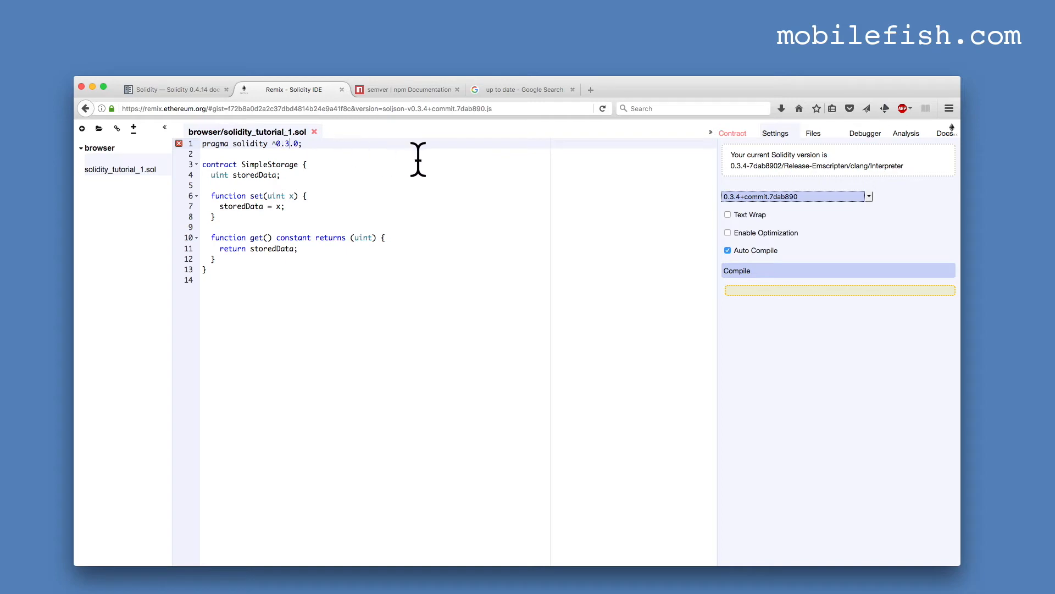
{"action": "mouse_move", "coordinate": [485, 187]}
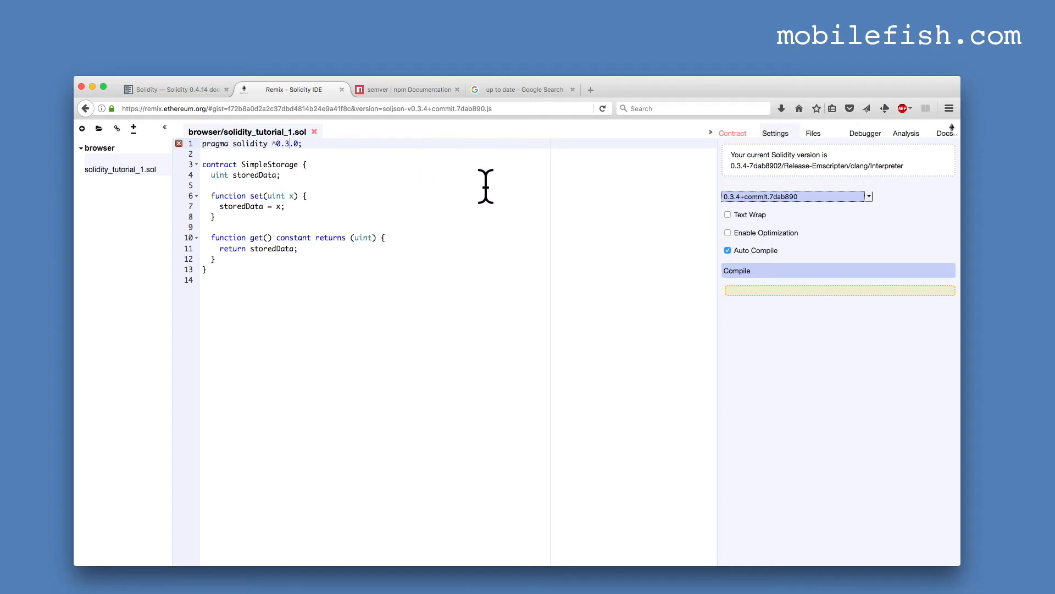
{"action": "mouse_move", "coordinate": [486, 187]}
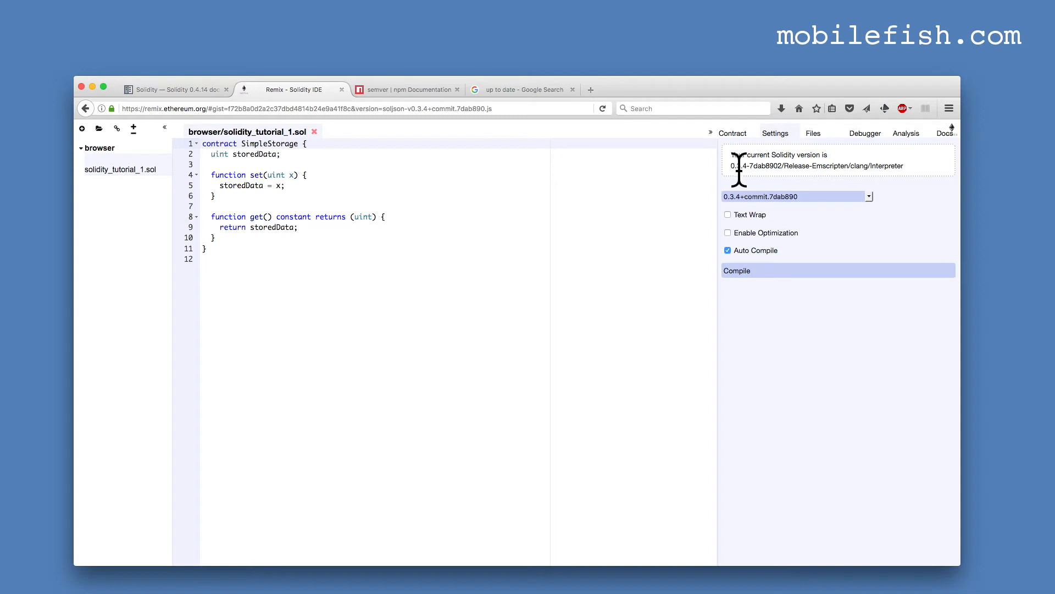
Choose an older compiler version from the list for the pragma-free contract
{"action": "left_click", "coordinate": [868, 195]}
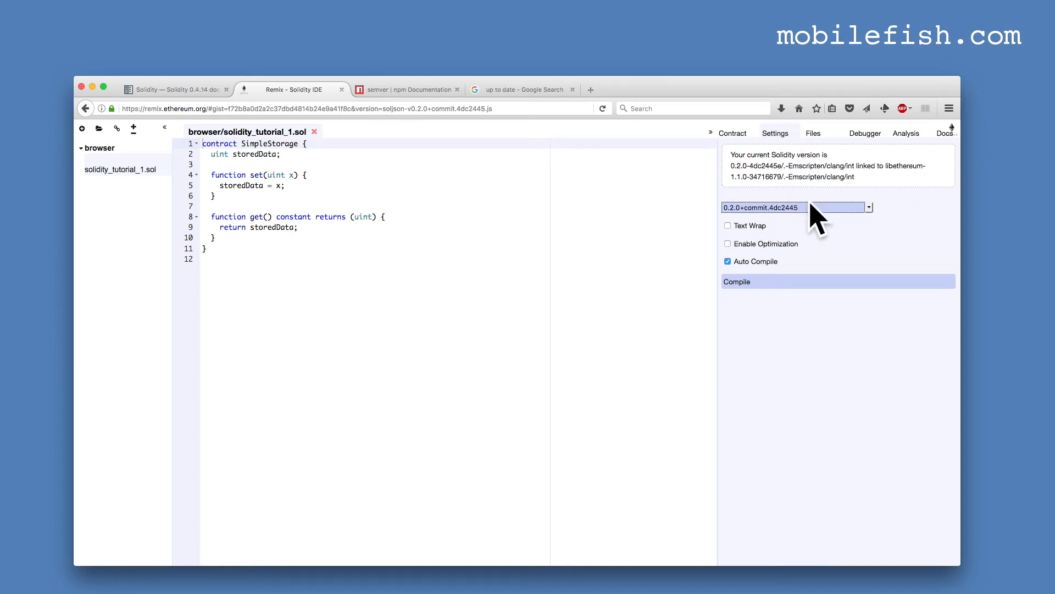
{"action": "left_click", "coordinate": [796, 207]}
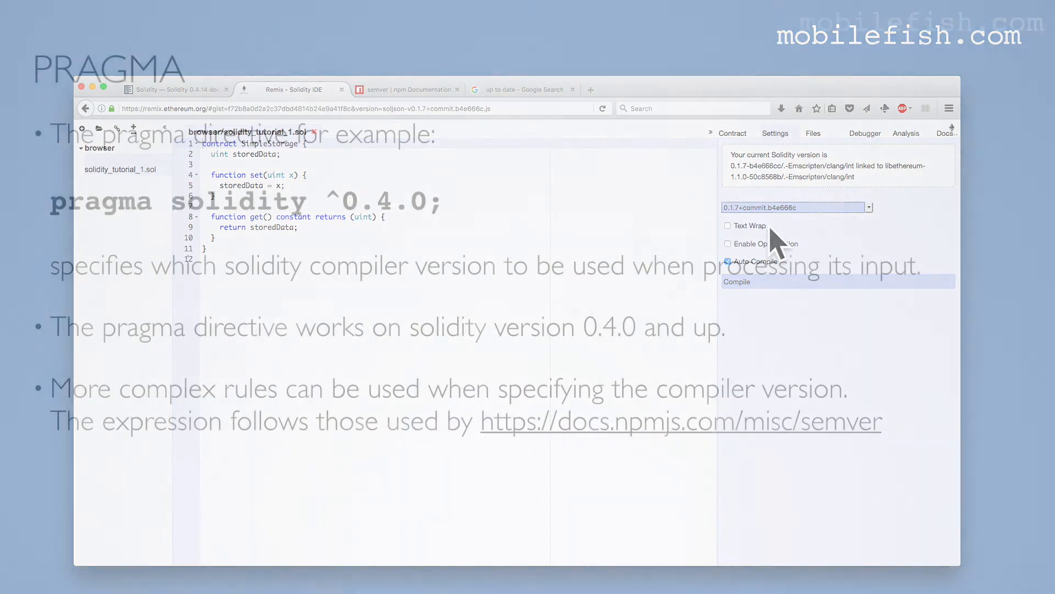
Switch to the npm semver documentation tab
{"action": "left_click", "coordinate": [407, 89]}
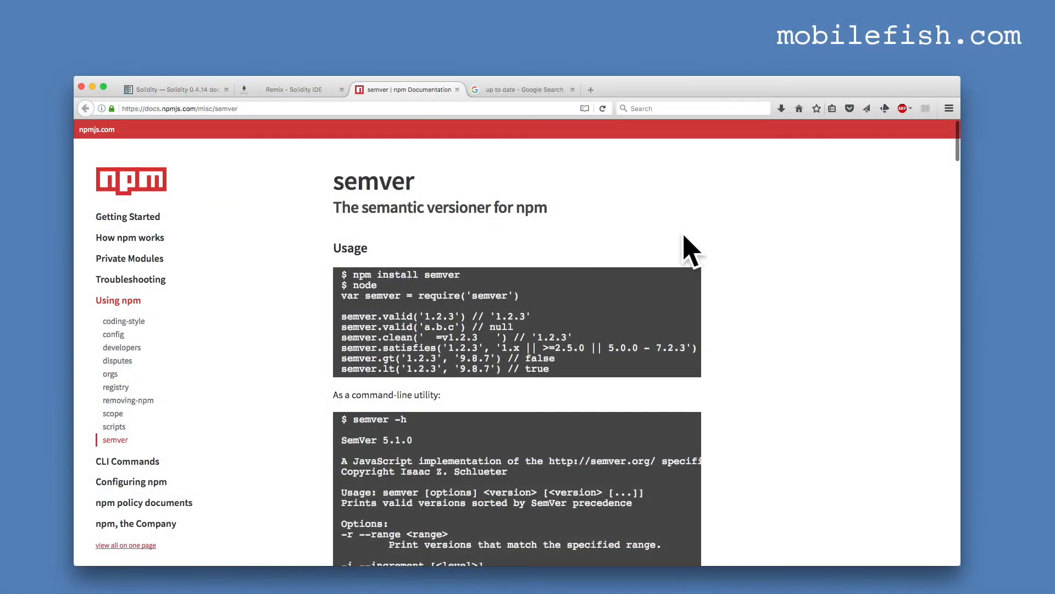
Scroll the semver page through Ranges, prerelease tags, X-ranges and tilde ranges to Caret Ranges
{"action": "scroll", "scroll_direction": "down", "scroll_amount": 3}
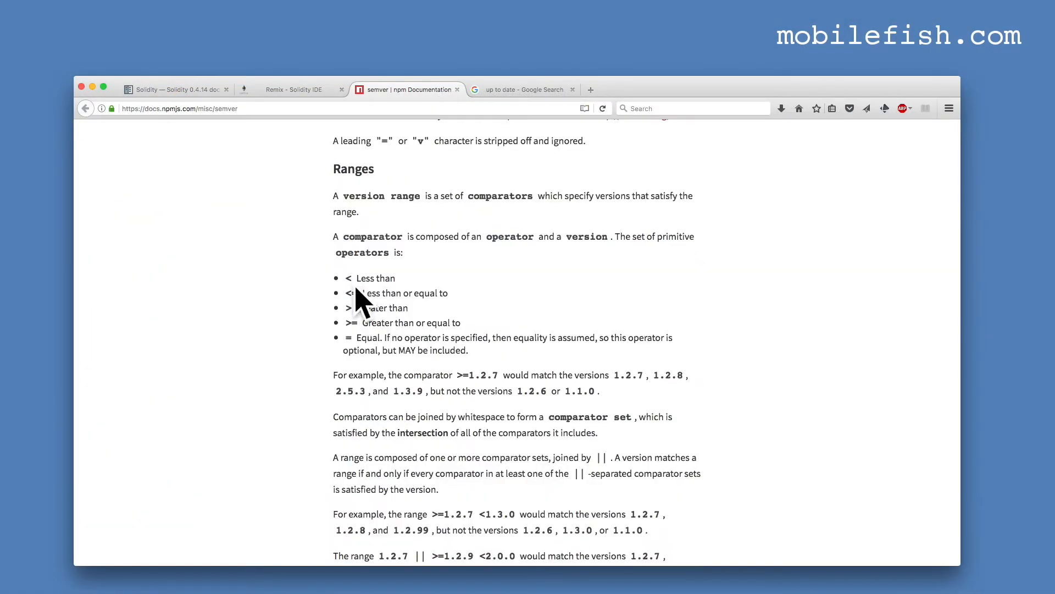
{"action": "scroll", "scroll_direction": "down", "scroll_amount": 3}
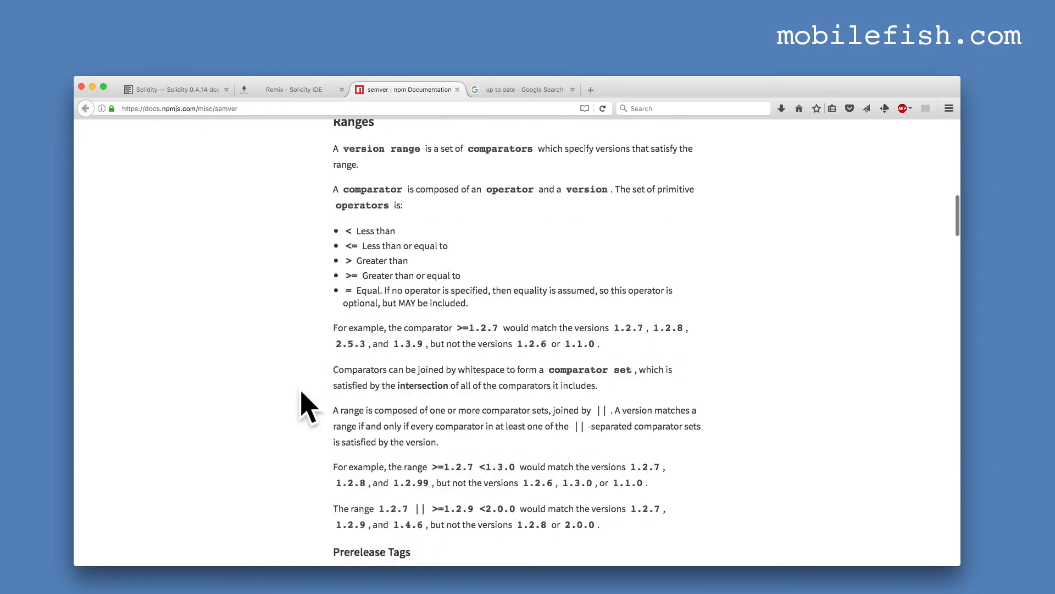
{"action": "scroll", "scroll_direction": "down", "scroll_amount": 3}
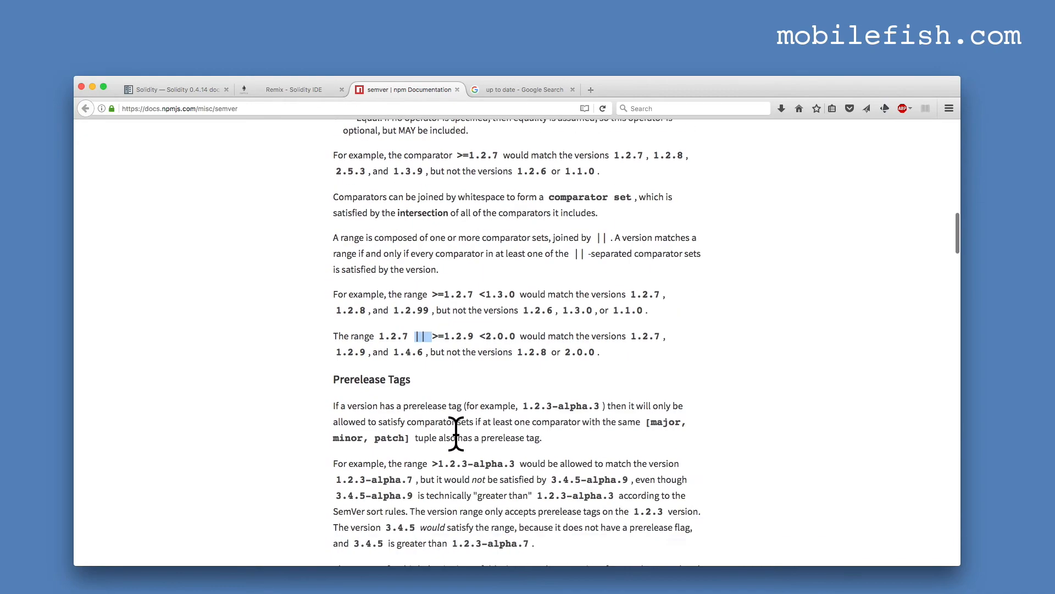
{"action": "scroll", "scroll_direction": "down", "scroll_amount": 3}
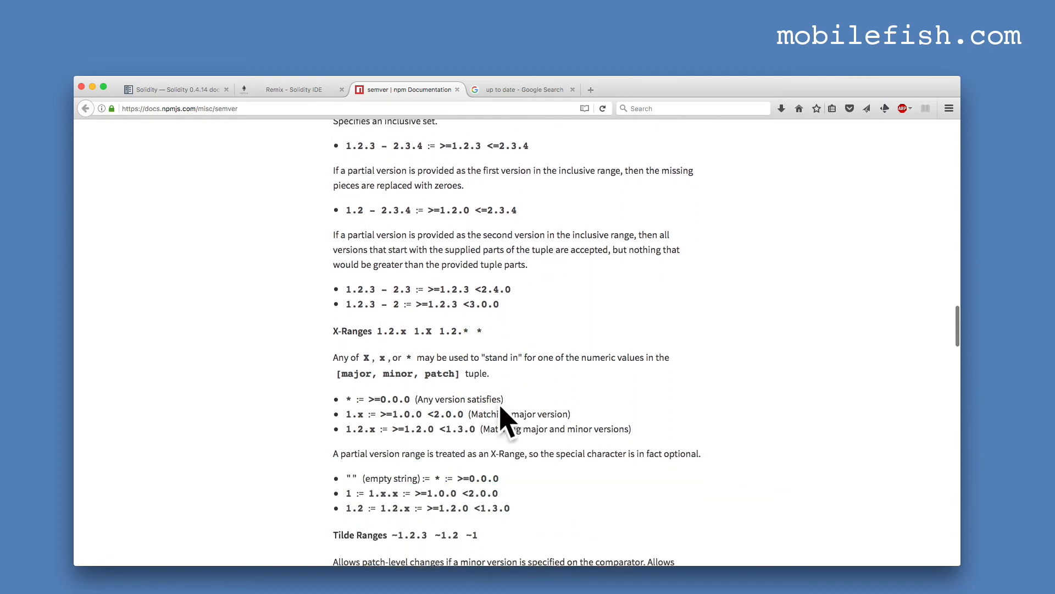
{"action": "scroll", "scroll_direction": "down", "scroll_amount": 3}
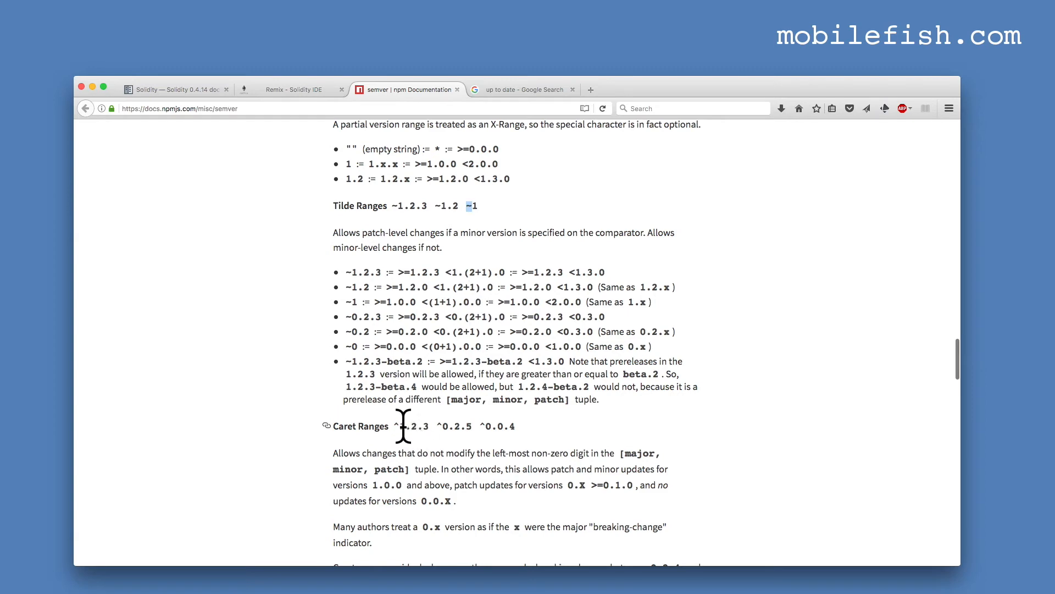
{"action": "scroll", "scroll_direction": "down", "scroll_amount": 3}
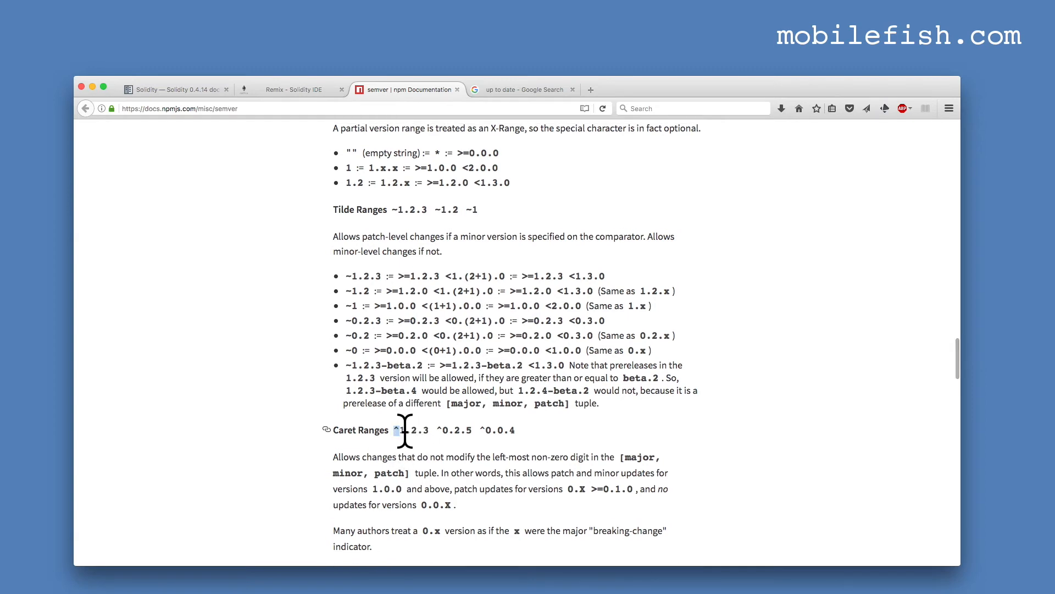